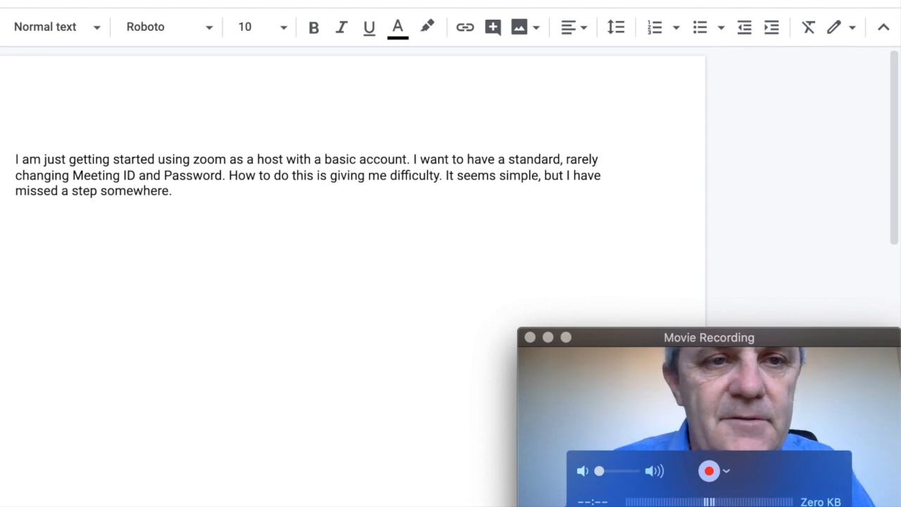
Open the 'Using Personal Meeting ID (PMI)' article and scroll to its overview and prerequisites
{"action": "left_click", "coordinate": [310, 6]}
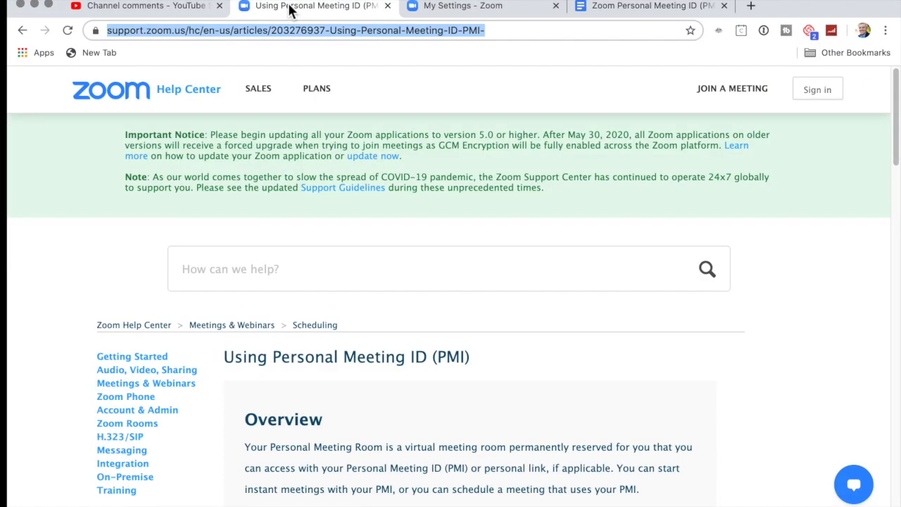
{"action": "mouse_move", "coordinate": [482, 340]}
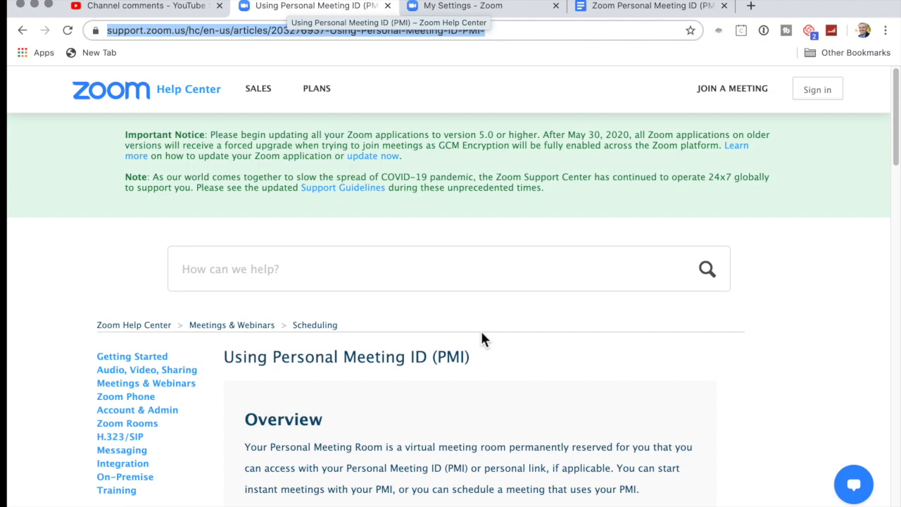
{"action": "scroll", "scroll_direction": "down", "scroll_amount": 3}
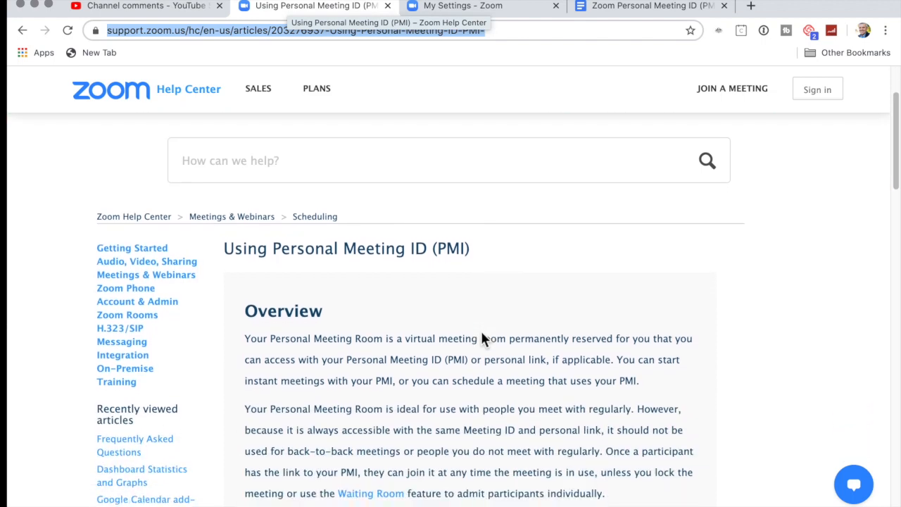
{"action": "scroll", "scroll_direction": "down", "scroll_amount": 3}
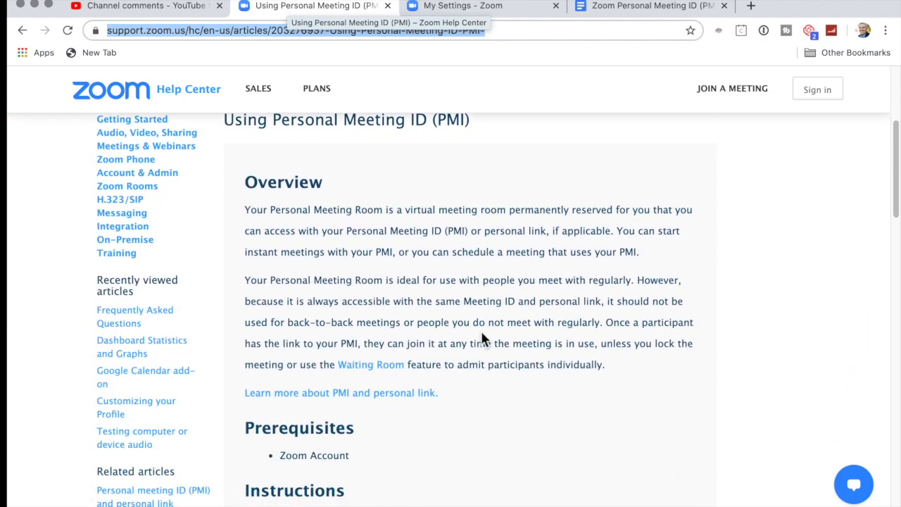
{"action": "scroll", "scroll_direction": "down", "scroll_amount": 3}
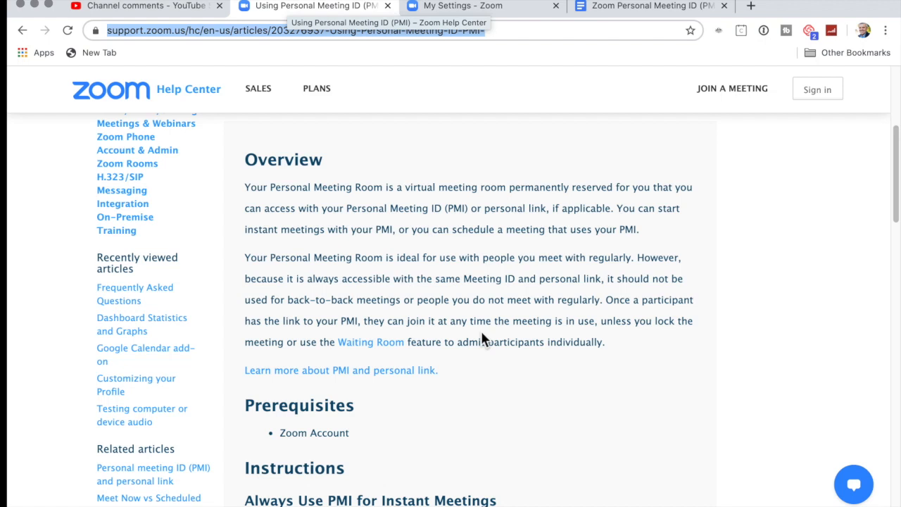
{"action": "mouse_move", "coordinate": [449, 69]}
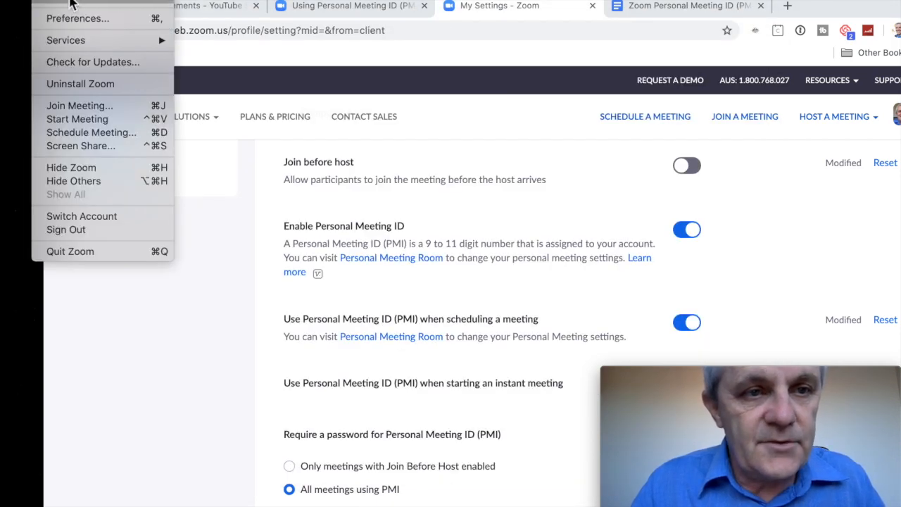
{"action": "mouse_move", "coordinate": [77, 18]}
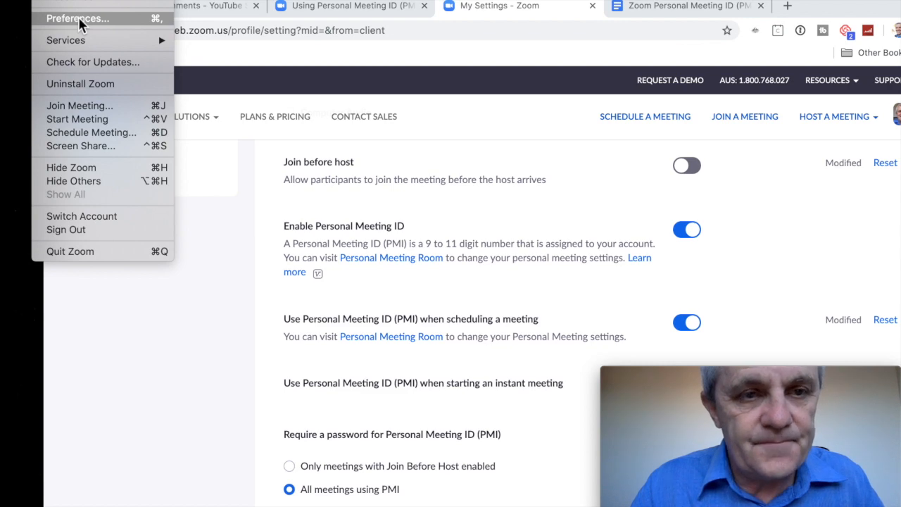
Open View Advanced Features from the Zoom app's Profile preferences to reach web settings
{"action": "left_click", "coordinate": [77, 19]}
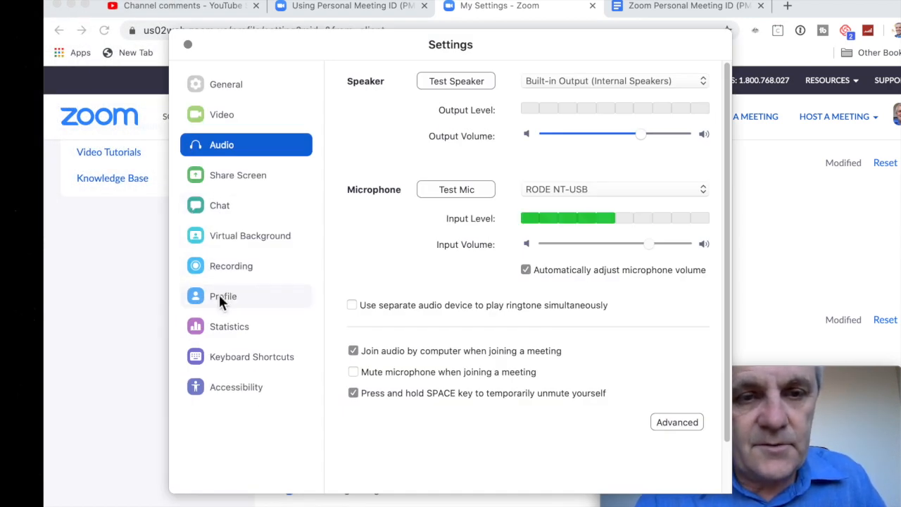
{"action": "left_click", "coordinate": [223, 296]}
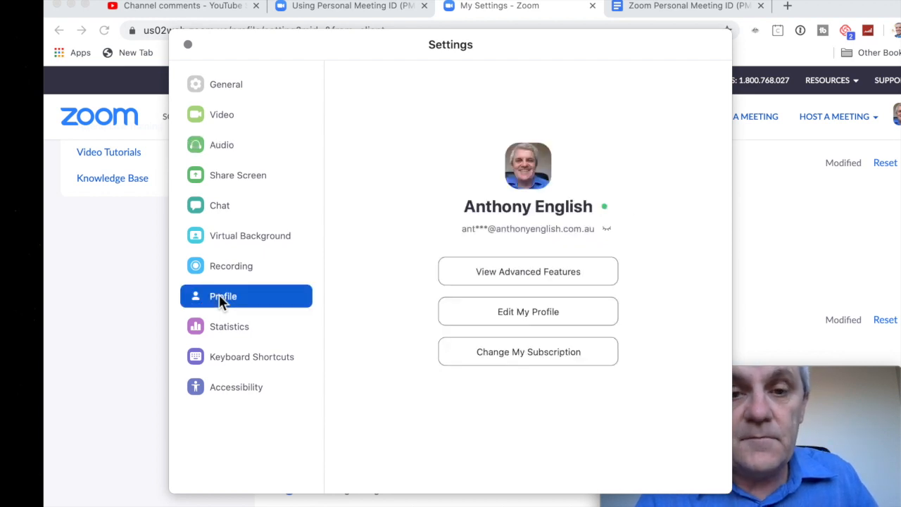
{"action": "mouse_move", "coordinate": [528, 271]}
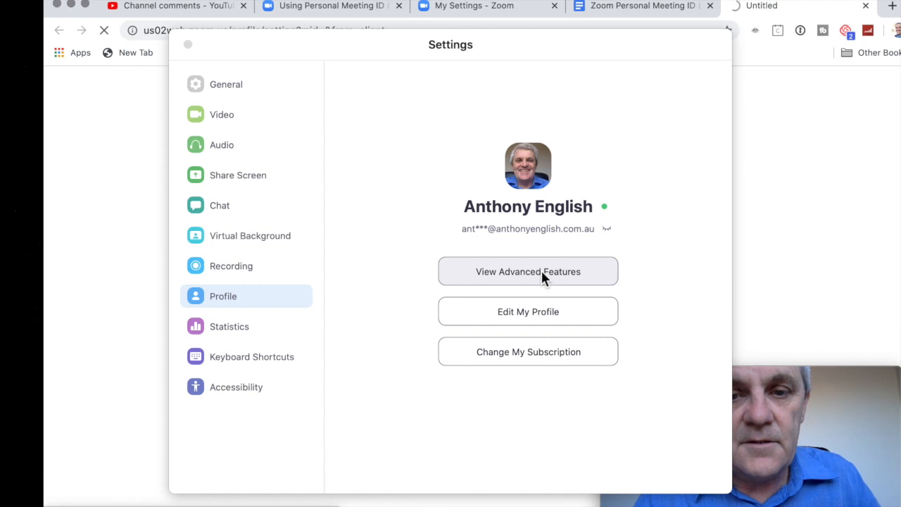
{"action": "left_click", "coordinate": [527, 271]}
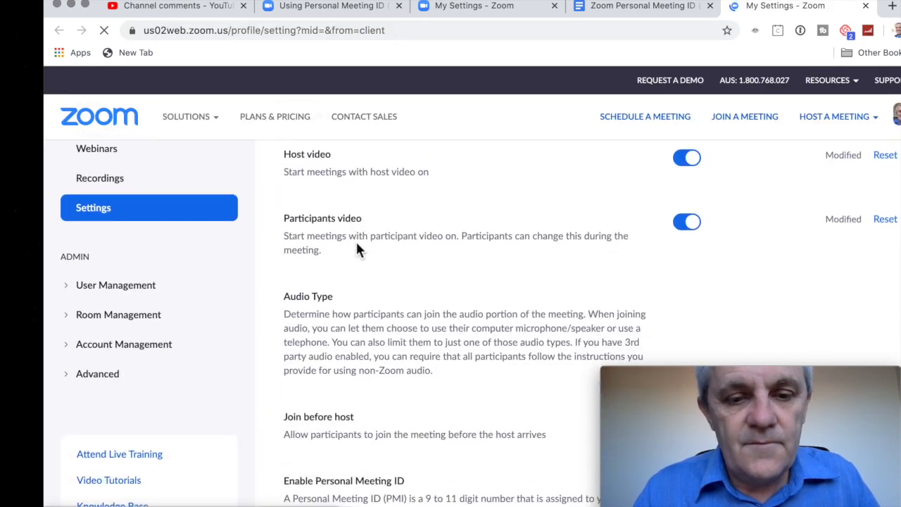
Scroll the Meeting tab to the Enable Personal Meeting ID section
{"action": "scroll", "scroll_direction": "down", "scroll_amount": 3}
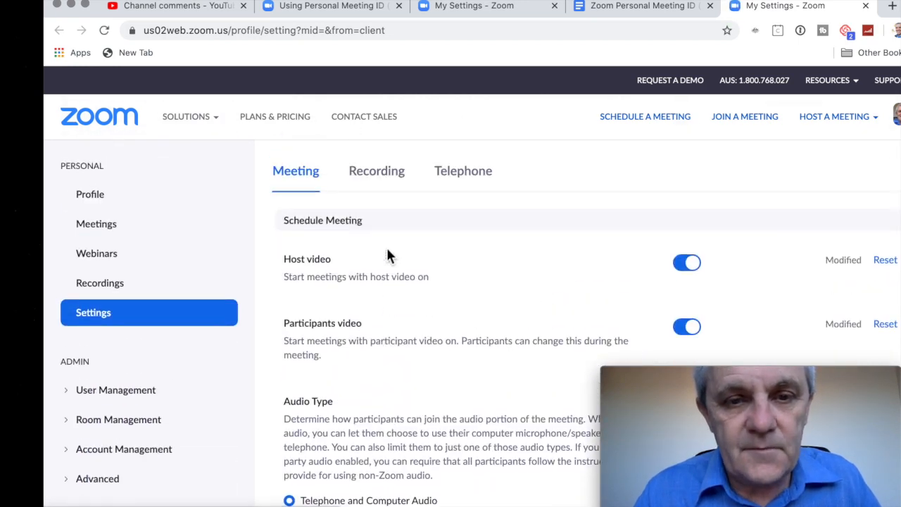
{"action": "scroll", "scroll_direction": "down", "scroll_amount": 3}
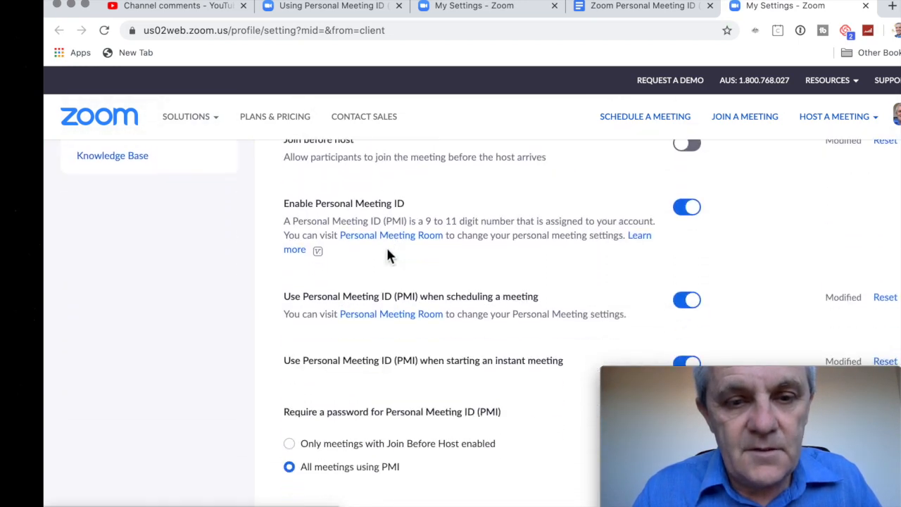
{"action": "scroll", "scroll_direction": "down", "scroll_amount": 3}
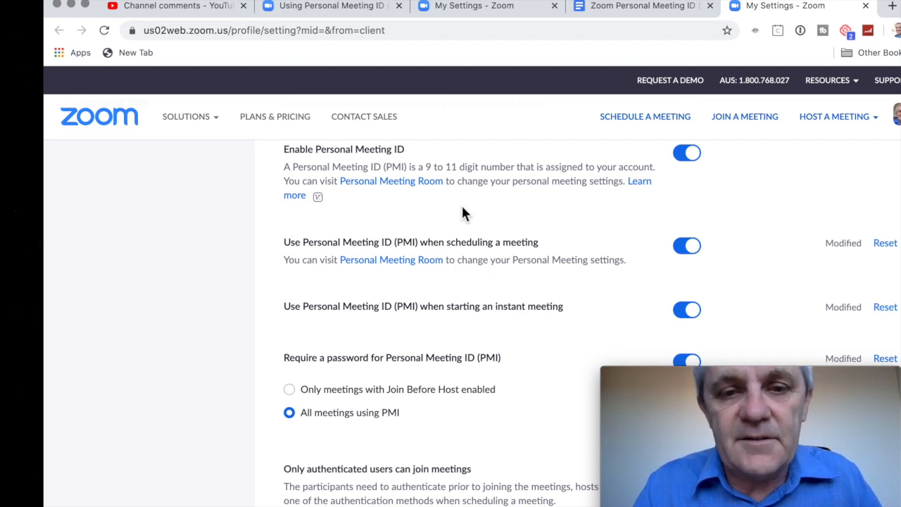
{"action": "mouse_move", "coordinate": [672, 148]}
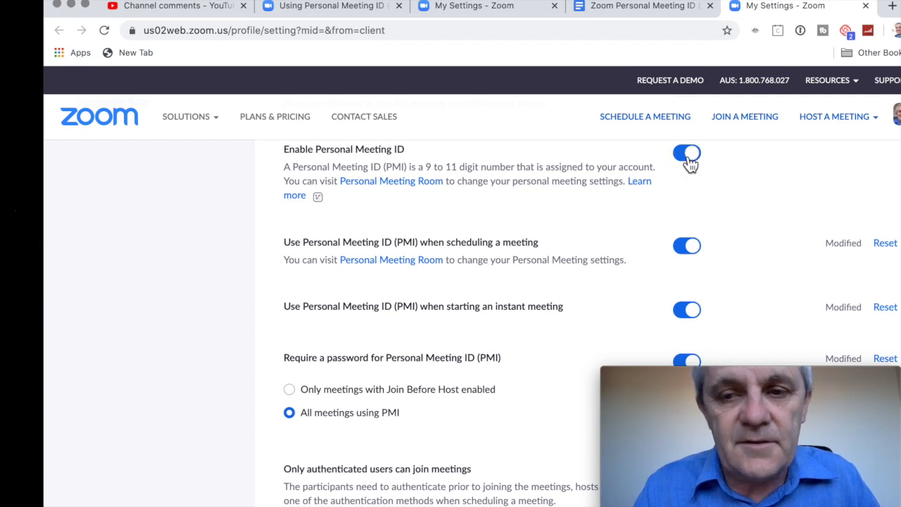
{"action": "left_click", "coordinate": [687, 154]}
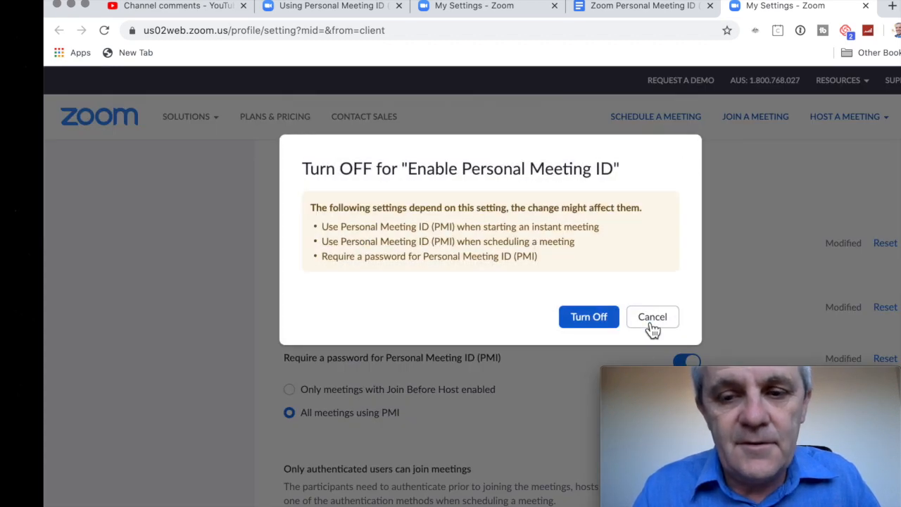
{"action": "left_click", "coordinate": [652, 317]}
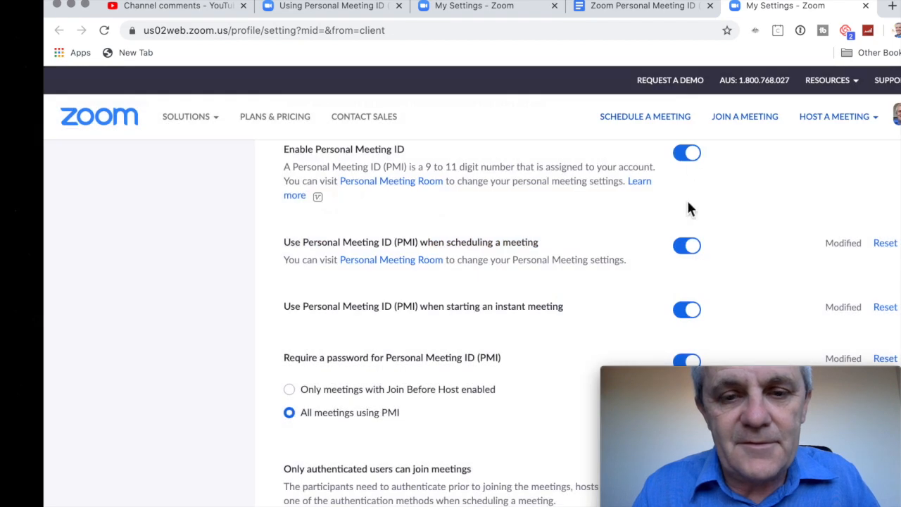
{"action": "mouse_move", "coordinate": [590, 282]}
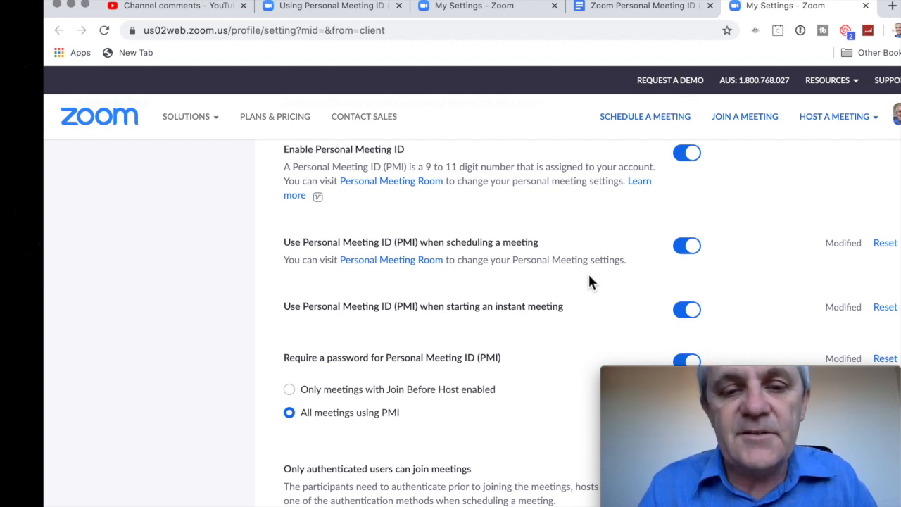
{"action": "scroll", "scroll_direction": "down", "scroll_amount": 3}
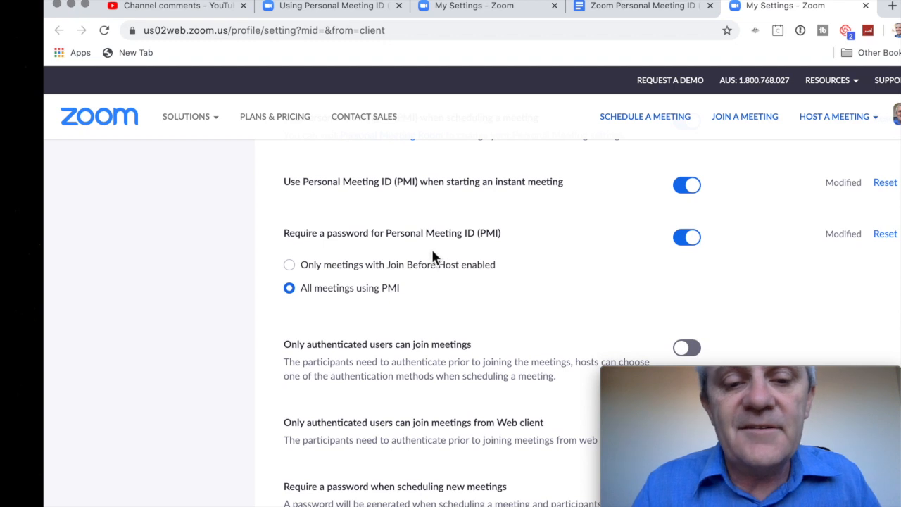
{"action": "mouse_move", "coordinate": [512, 259]}
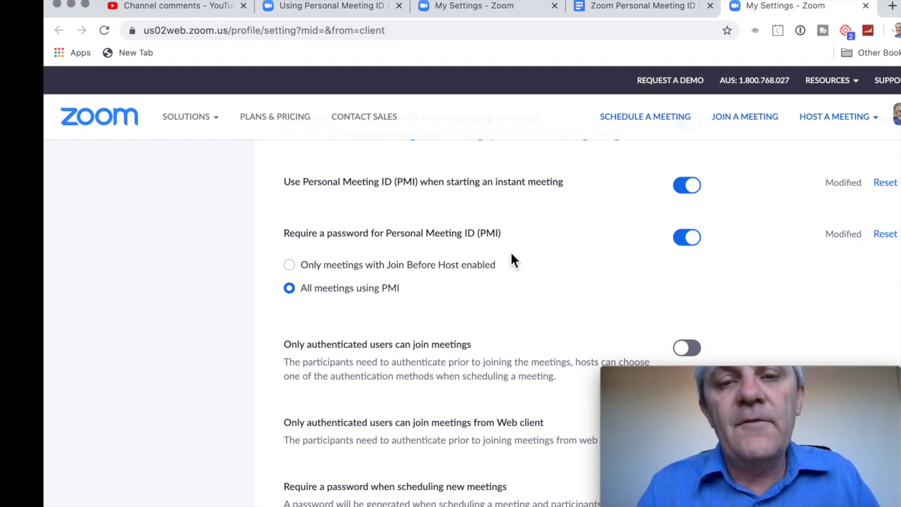
{"action": "mouse_move", "coordinate": [541, 257]}
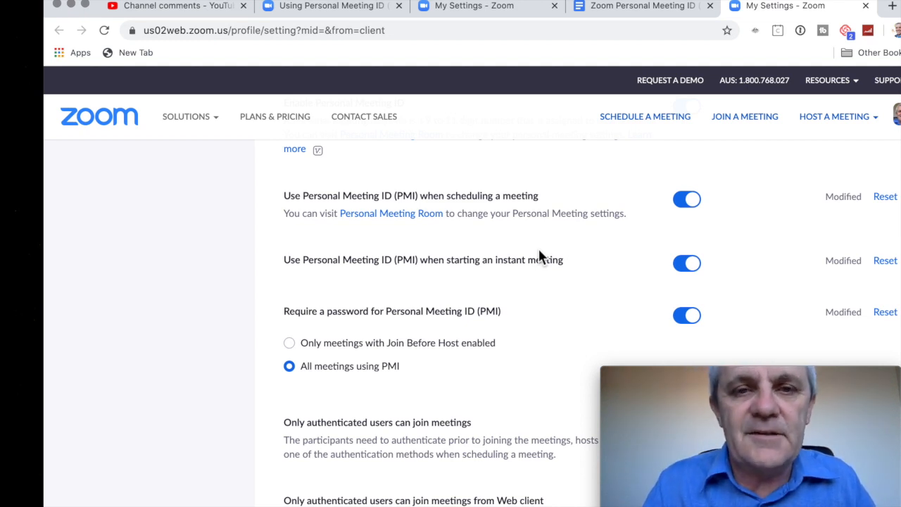
{"action": "mouse_move", "coordinate": [530, 244]}
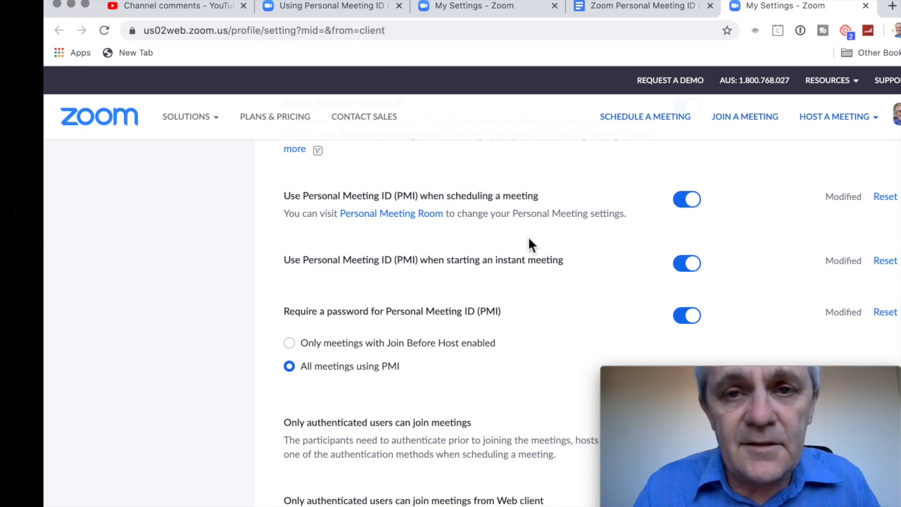
Scroll the PMI article past instant-meeting steps to the Windows/Mac, Linux, Web, iOS, Android sections
{"action": "left_click", "coordinate": [327, 6]}
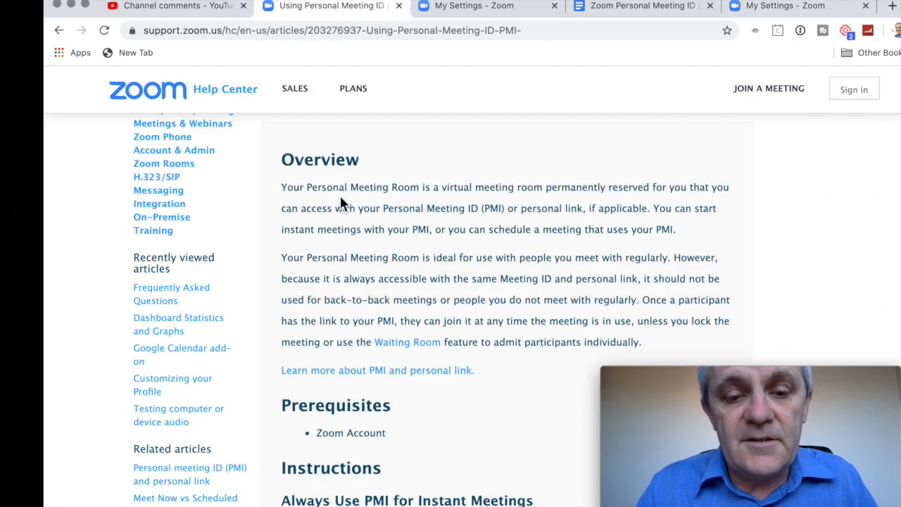
{"action": "scroll", "scroll_direction": "down", "scroll_amount": 3}
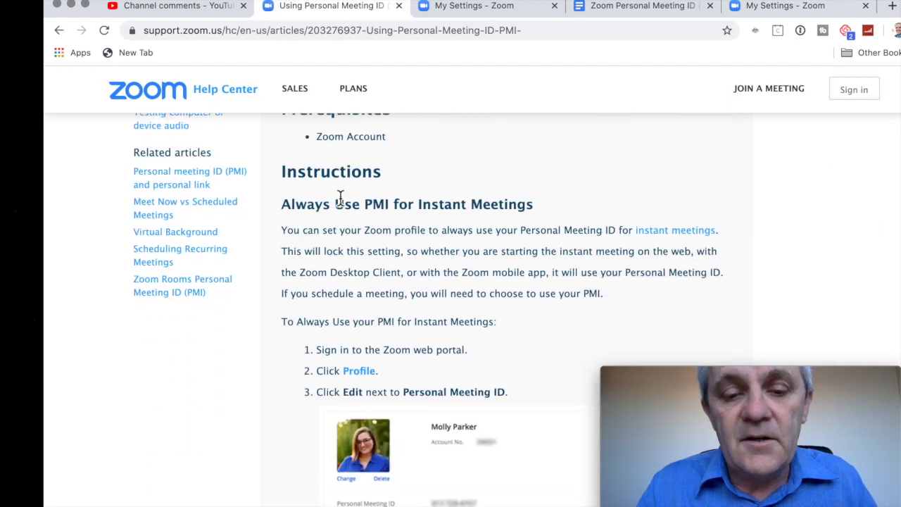
{"action": "scroll", "scroll_direction": "down", "scroll_amount": 3}
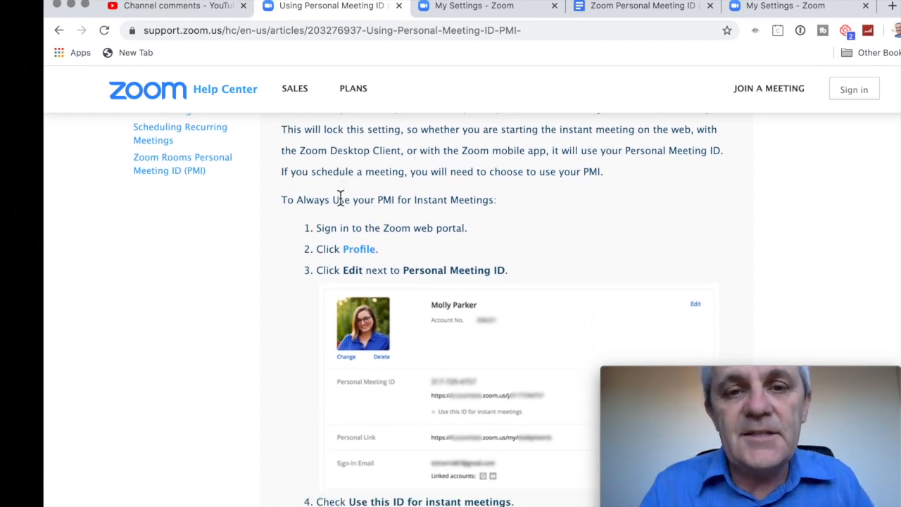
{"action": "scroll", "scroll_direction": "down", "scroll_amount": 3}
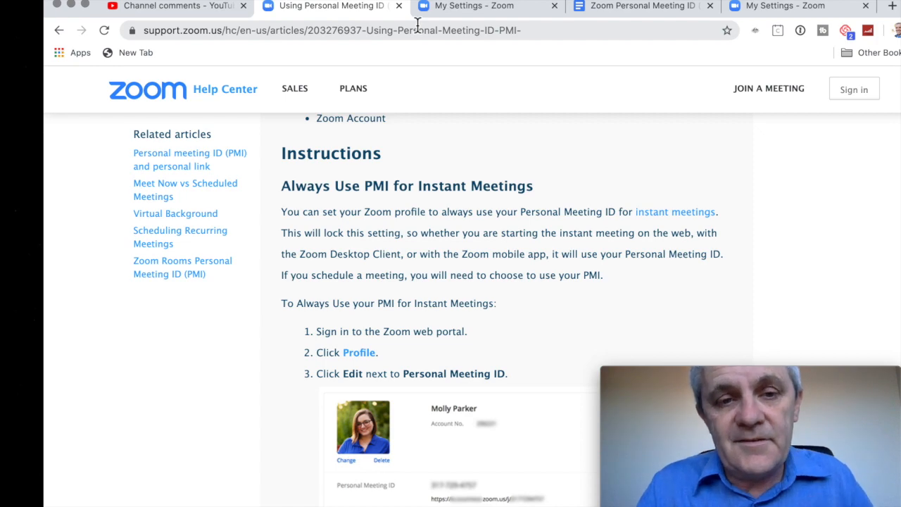
{"action": "scroll", "scroll_direction": "down", "scroll_amount": 3}
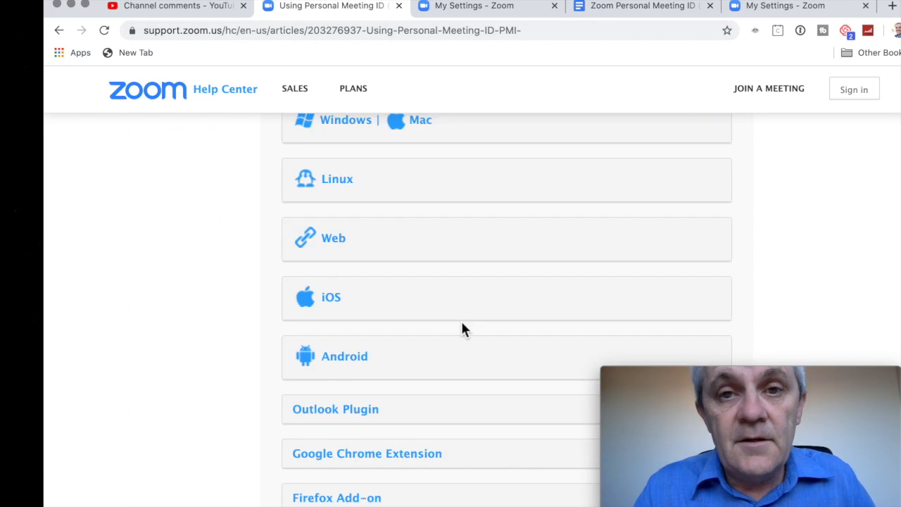
{"action": "scroll", "scroll_direction": "down", "scroll_amount": 3}
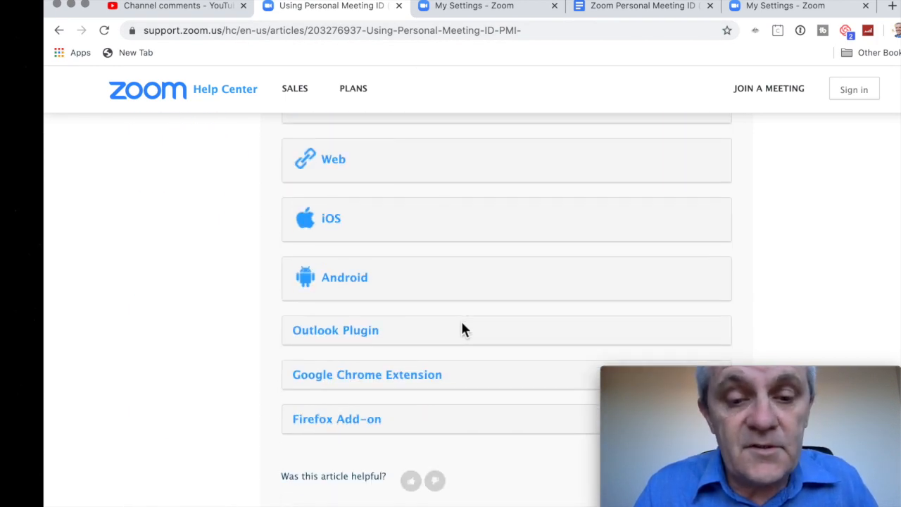